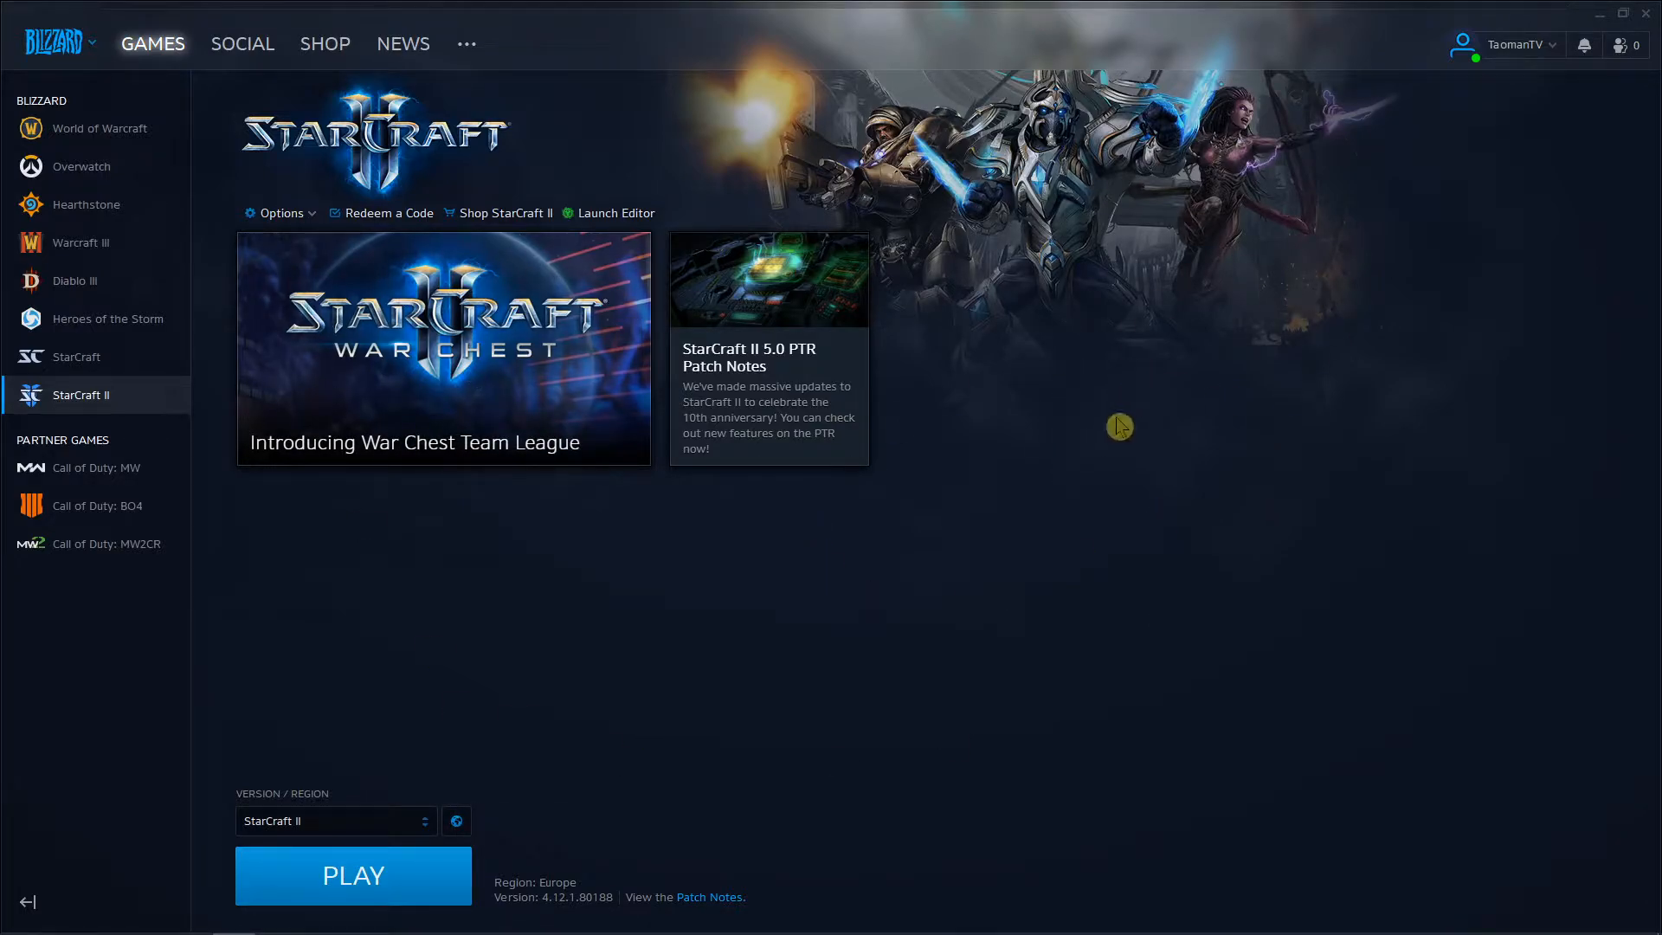
pyautogui.moveTo(1215, 256)
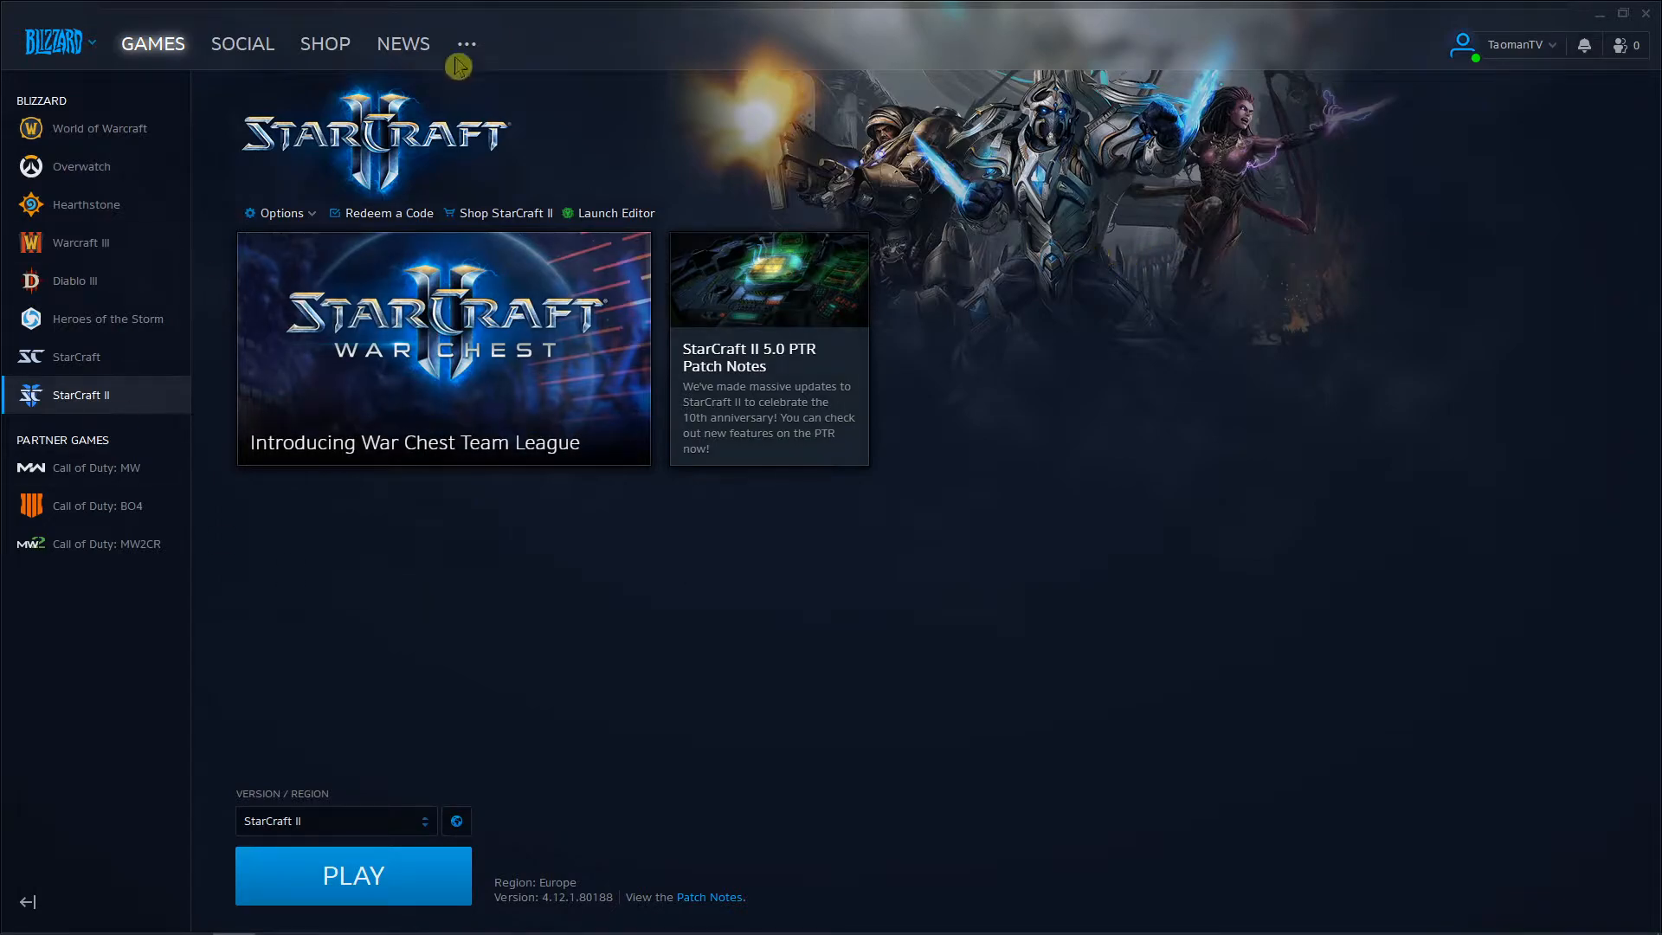
pyautogui.moveTo(1527, 220)
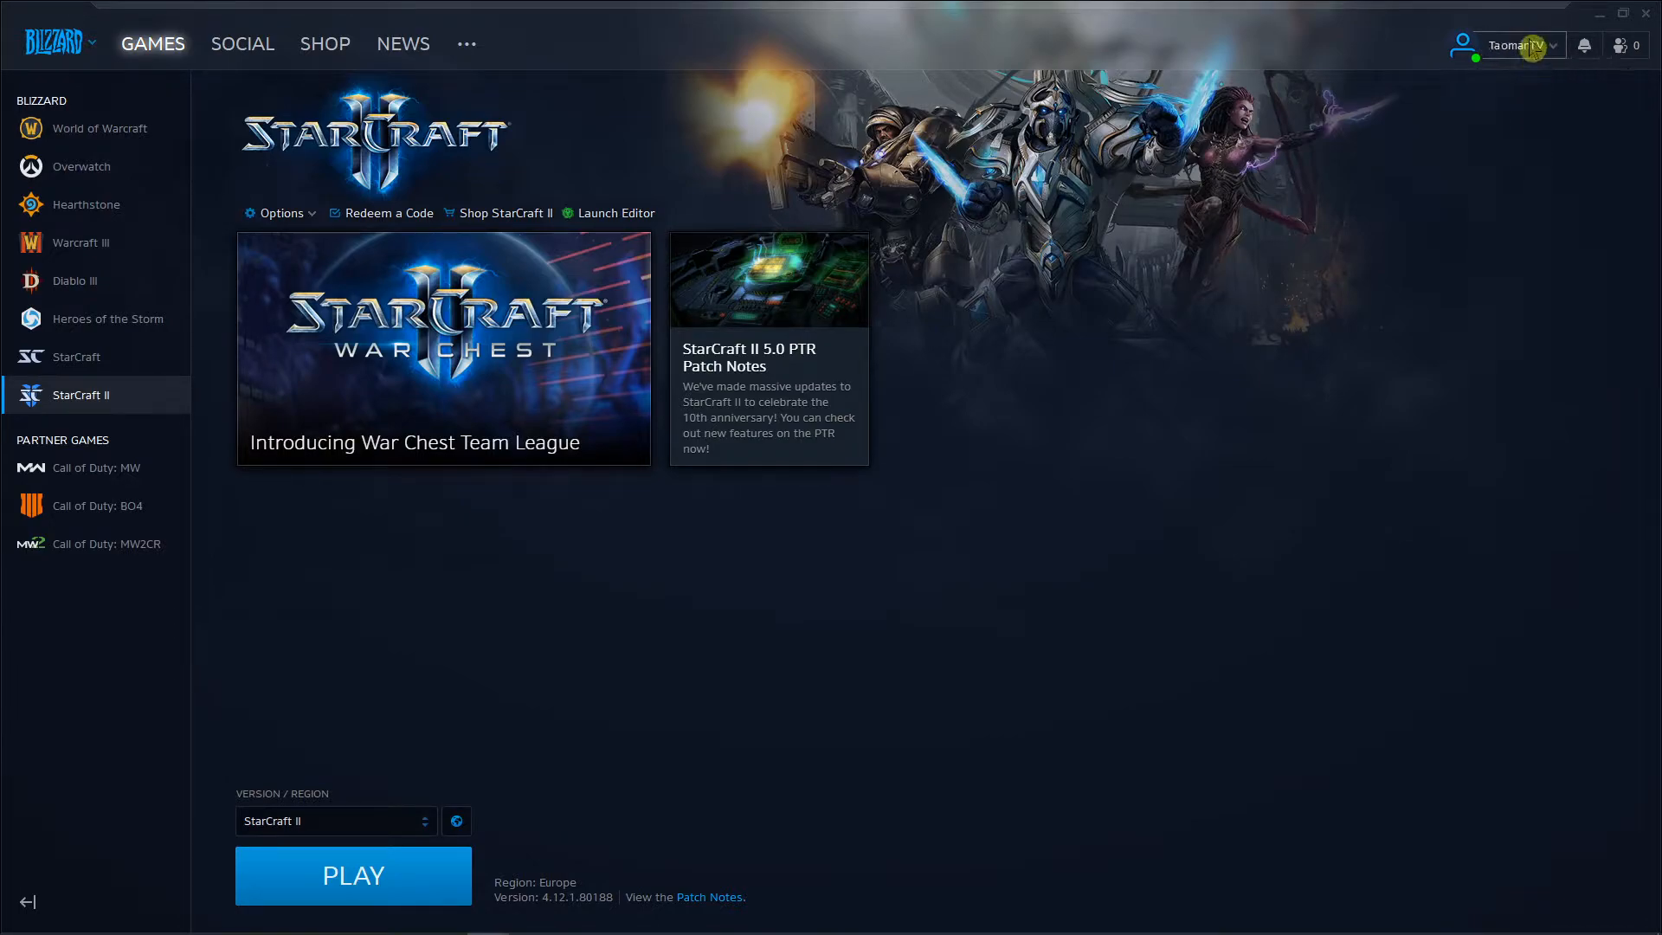
# - Choose Online from the username dropdown's status list, confirming the connection to Europe
pyautogui.click(1516, 45)
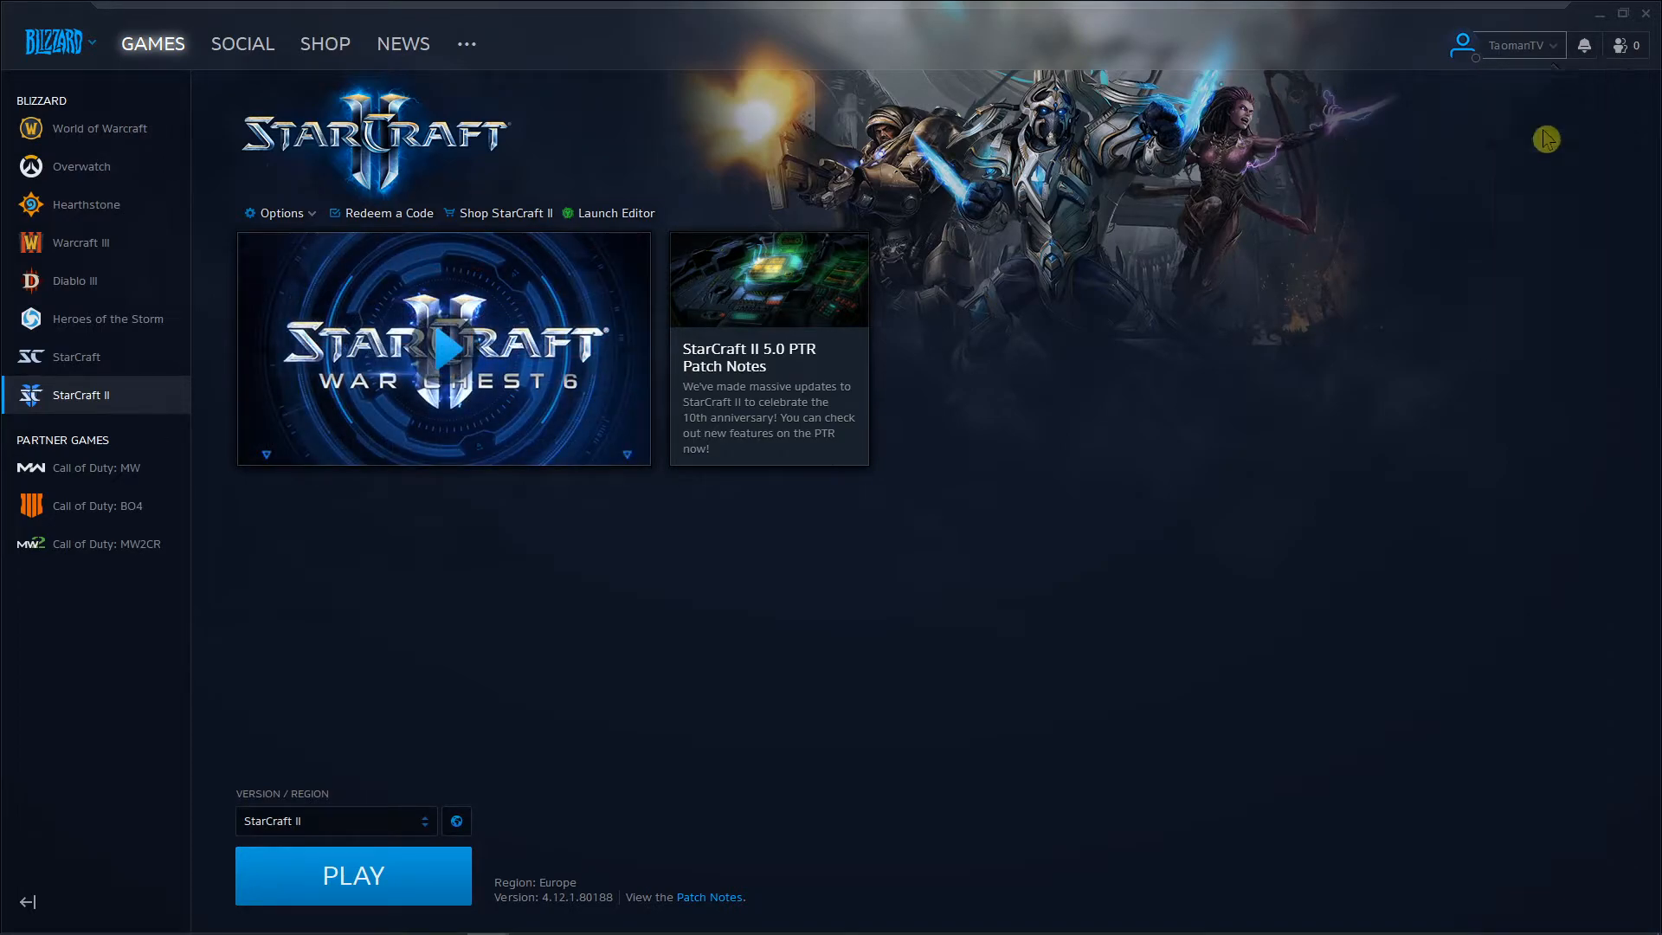
pyautogui.click(388, 213)
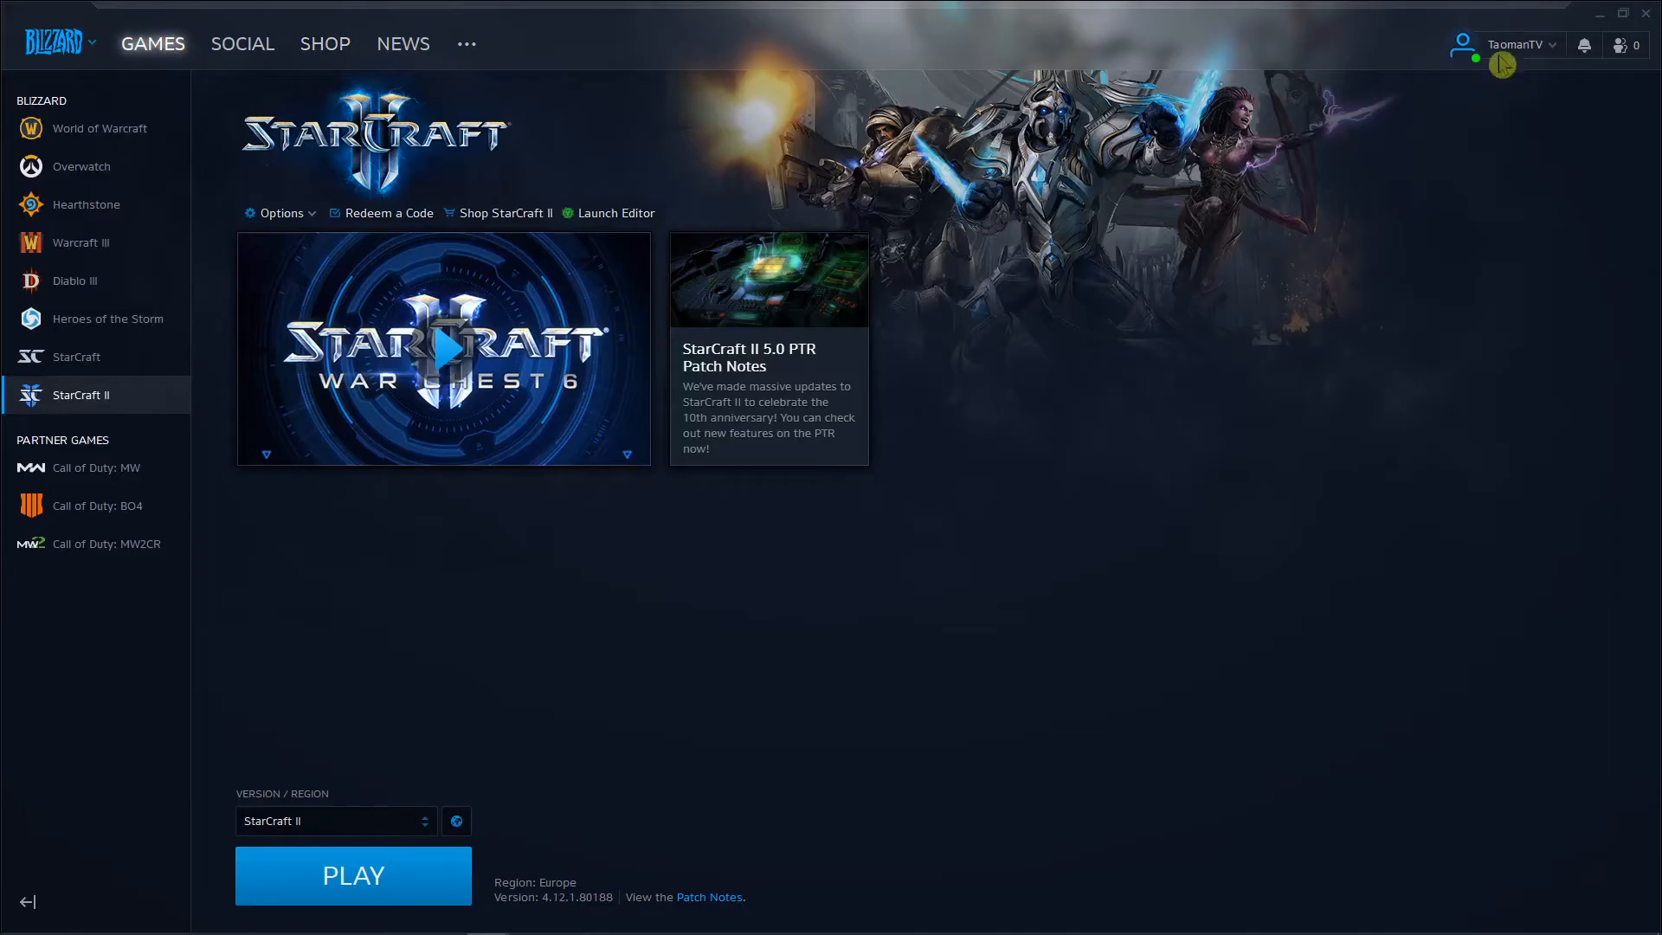
pyautogui.click(1516, 43)
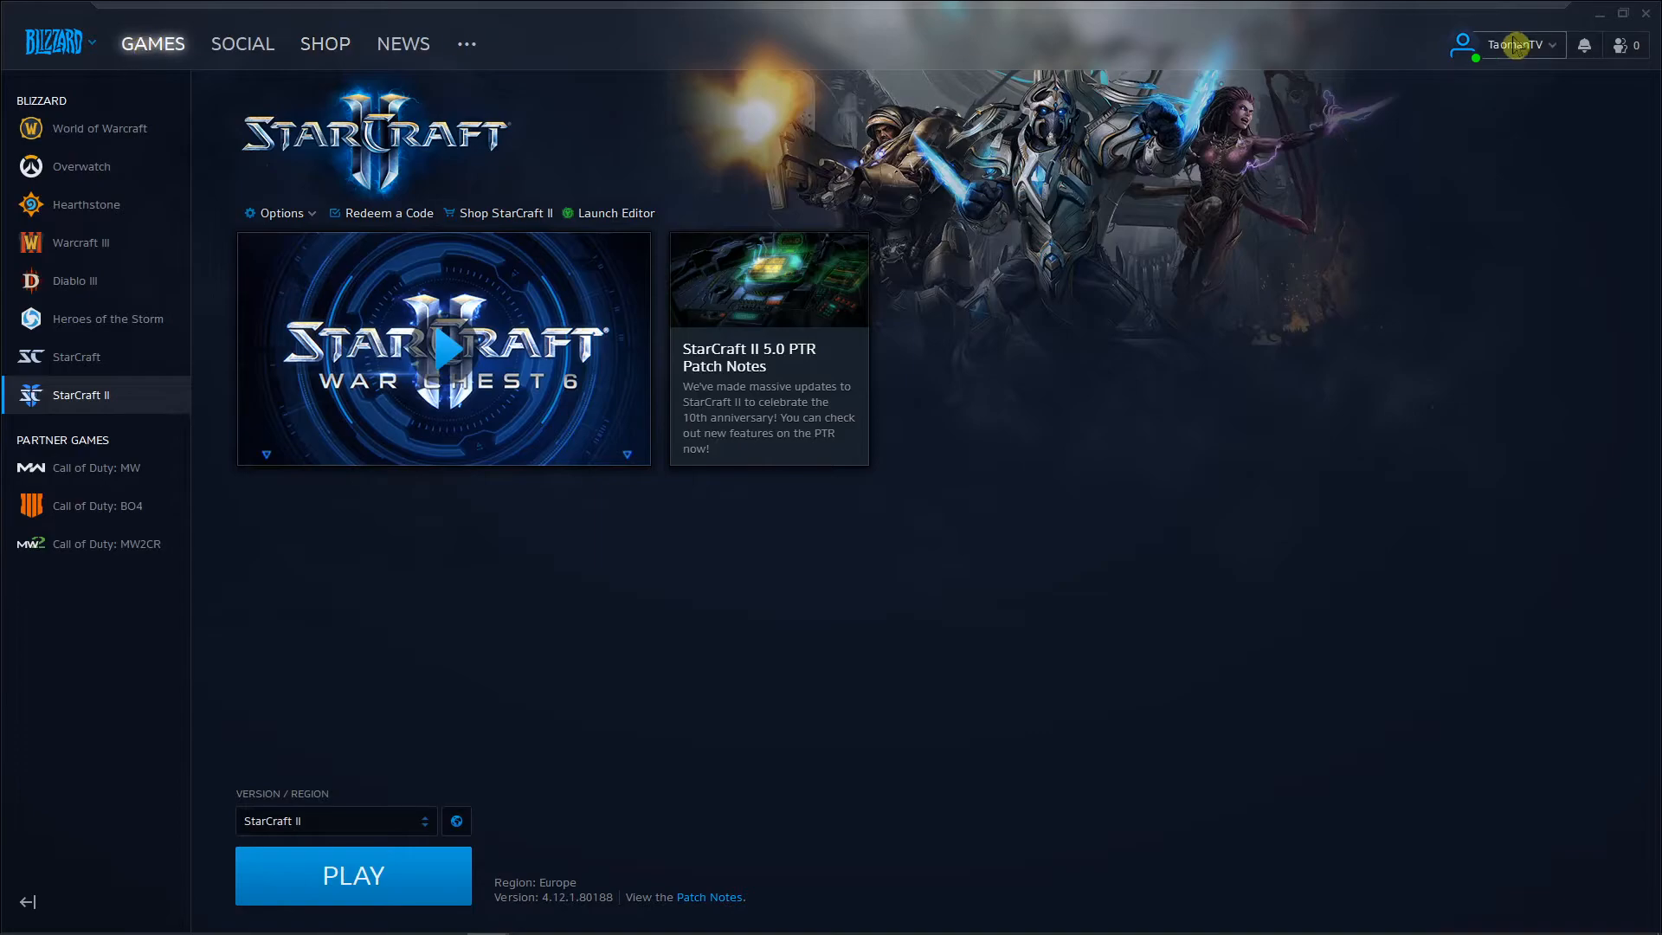
pyautogui.click(1516, 45)
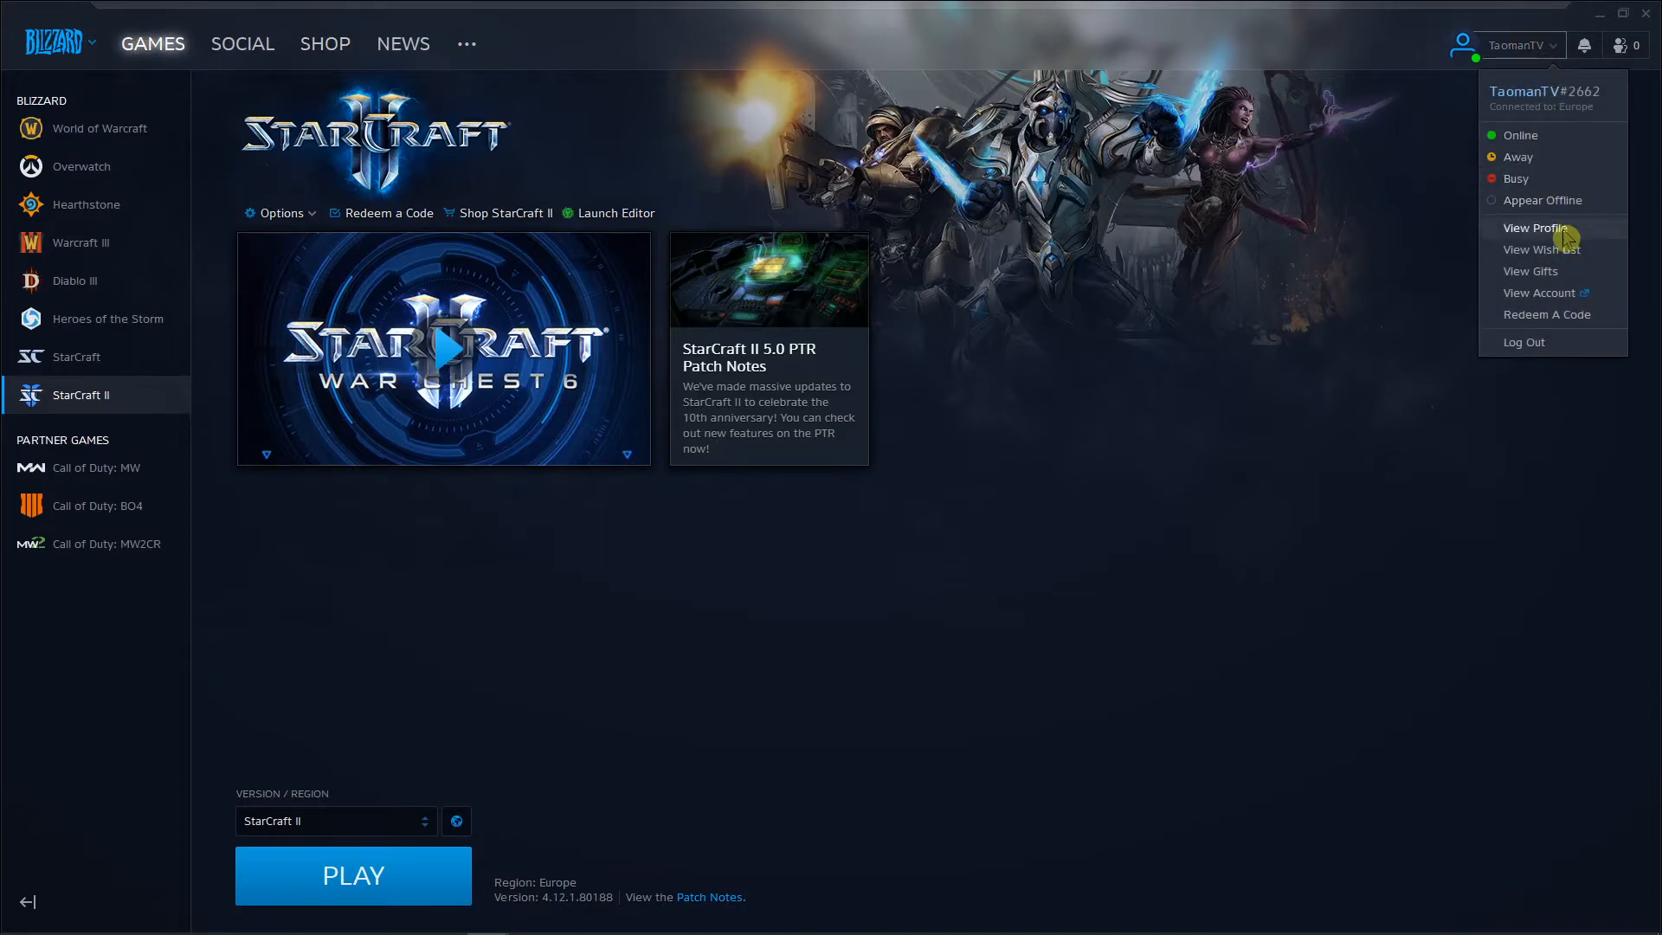
pyautogui.click(1518, 45)
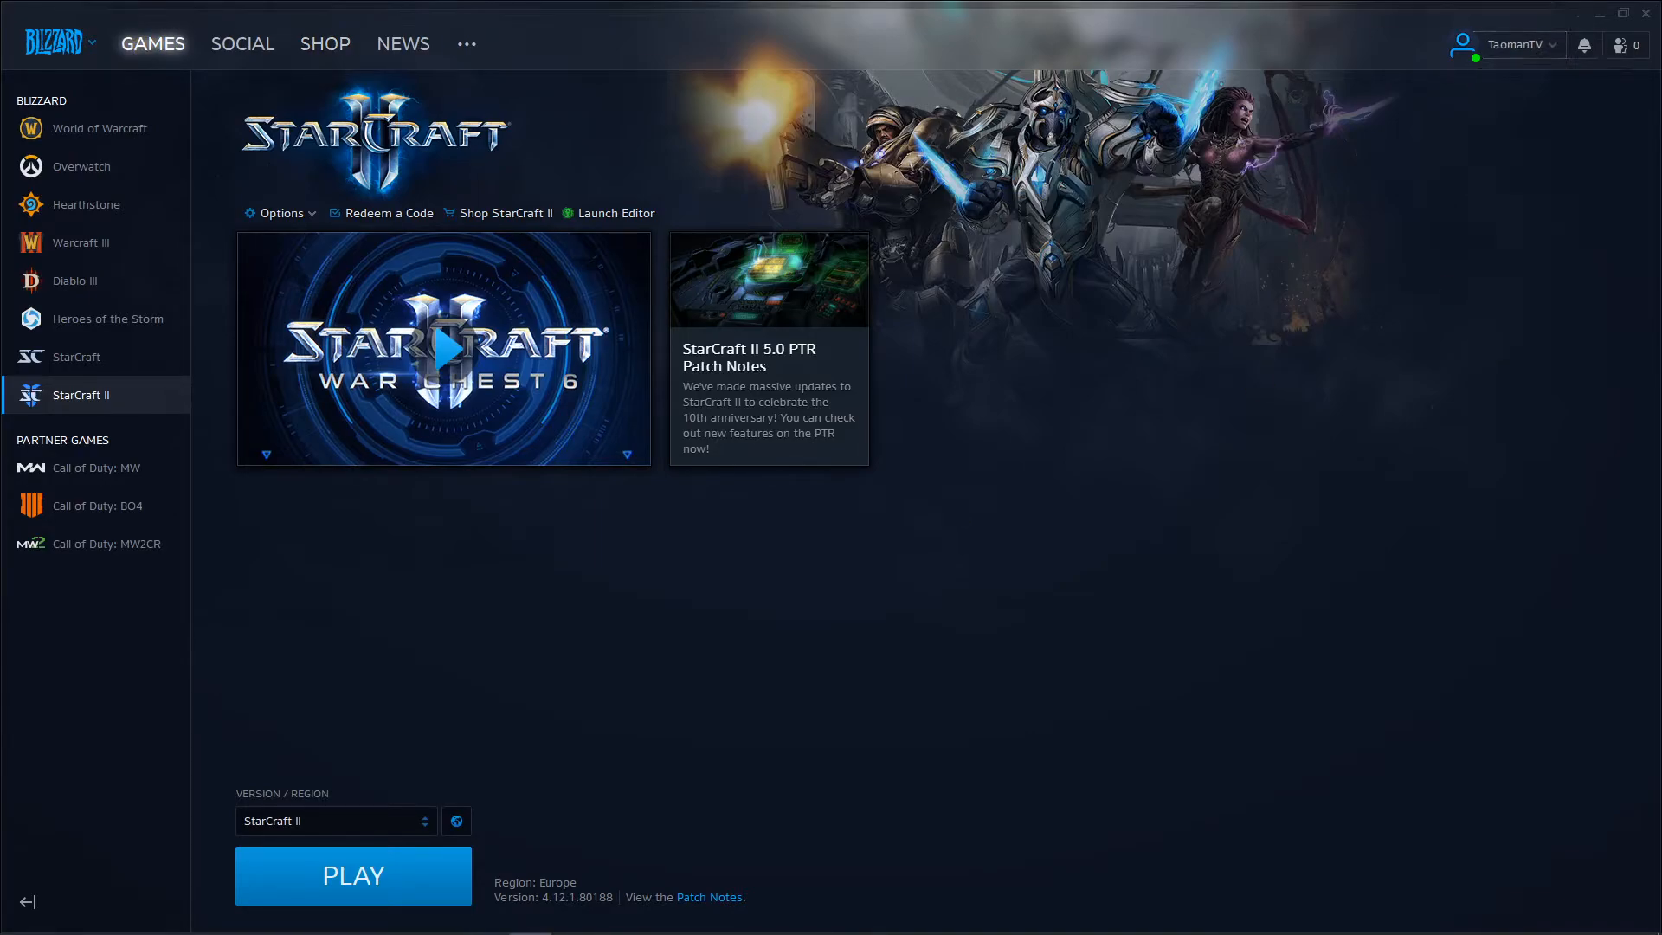